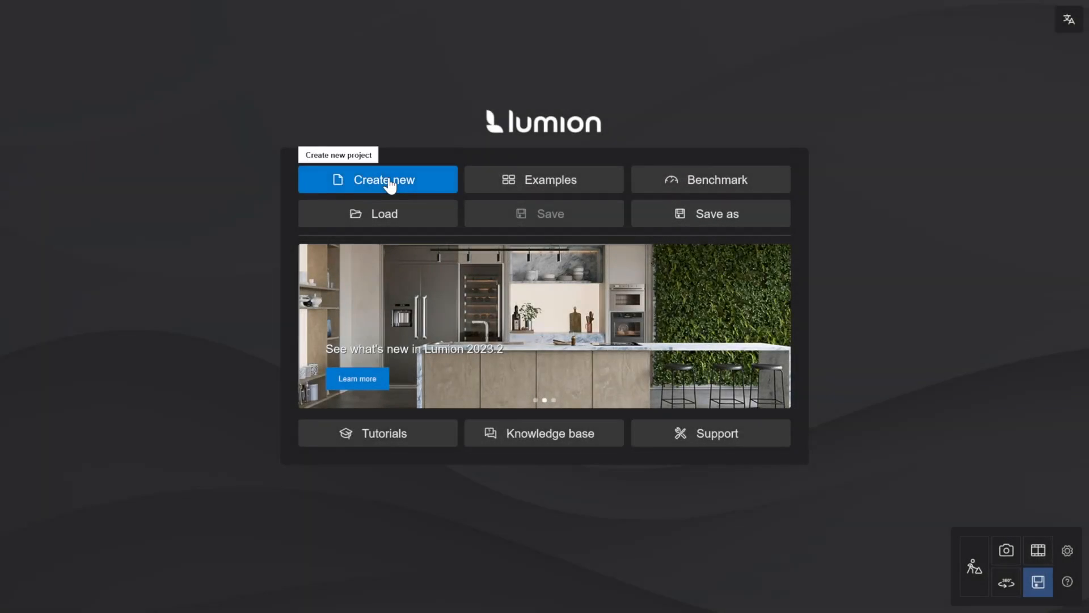
Create a new project based on the Forest environment template
click(383, 180)
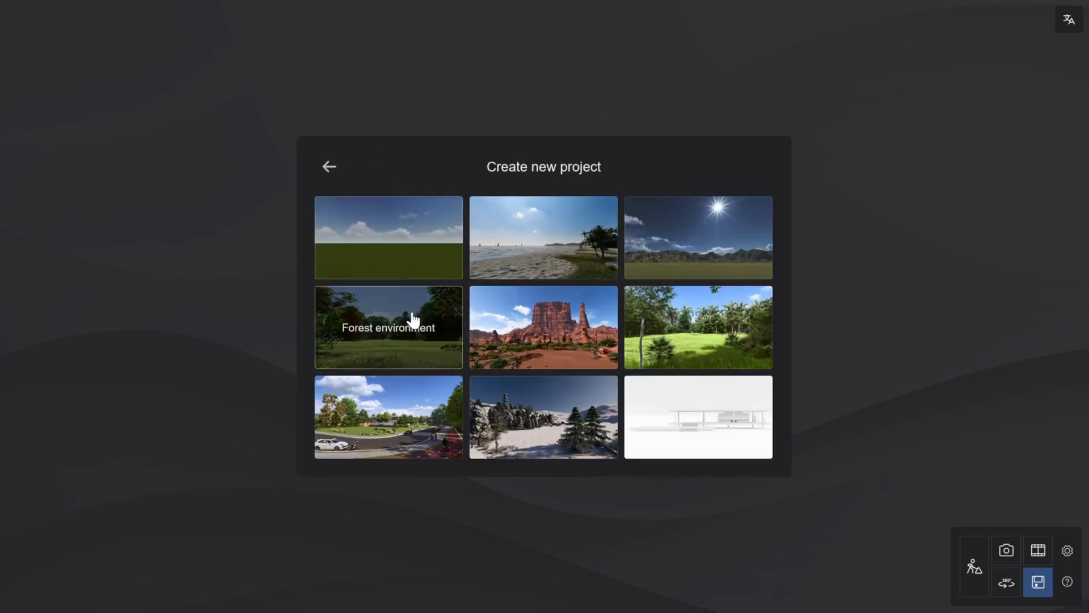
click(389, 327)
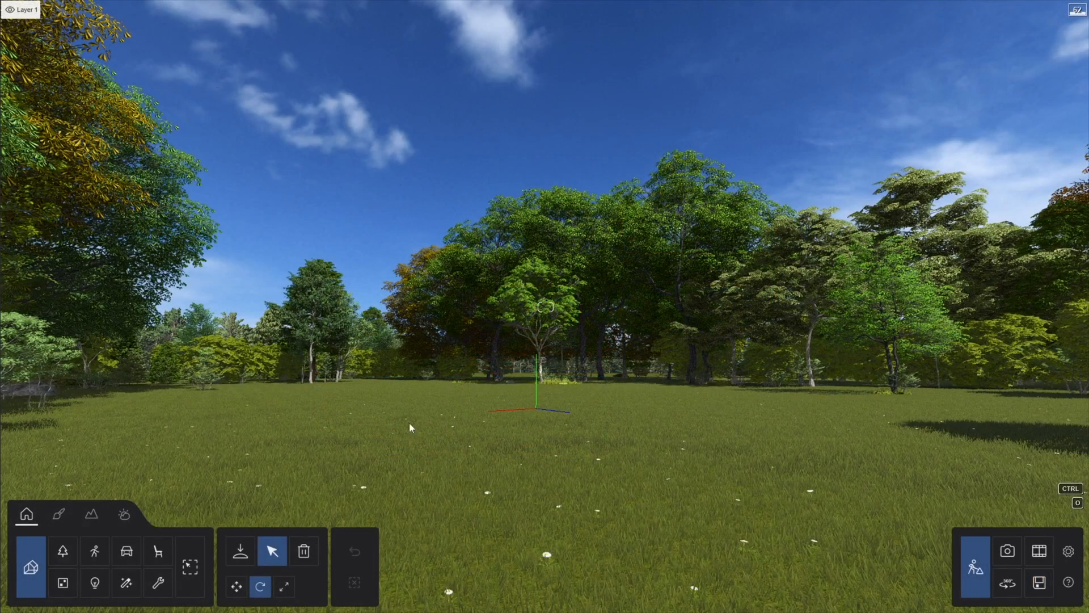
Paint the meadow ground with the Gravel_001 landscape texture, then move on to OpenStreetMap
click(90, 515)
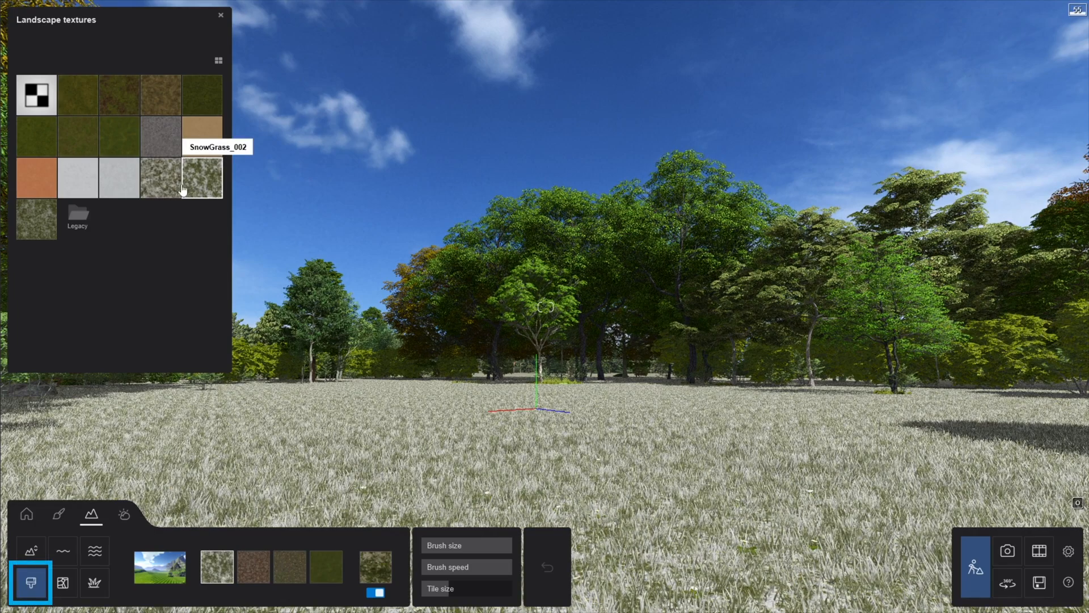
click(161, 137)
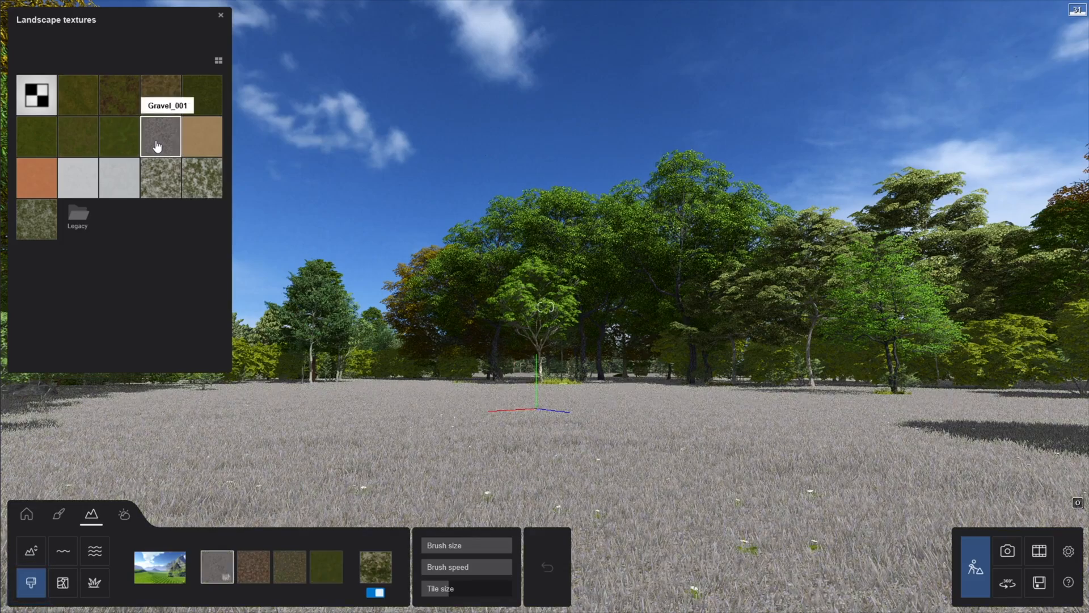
click(63, 583)
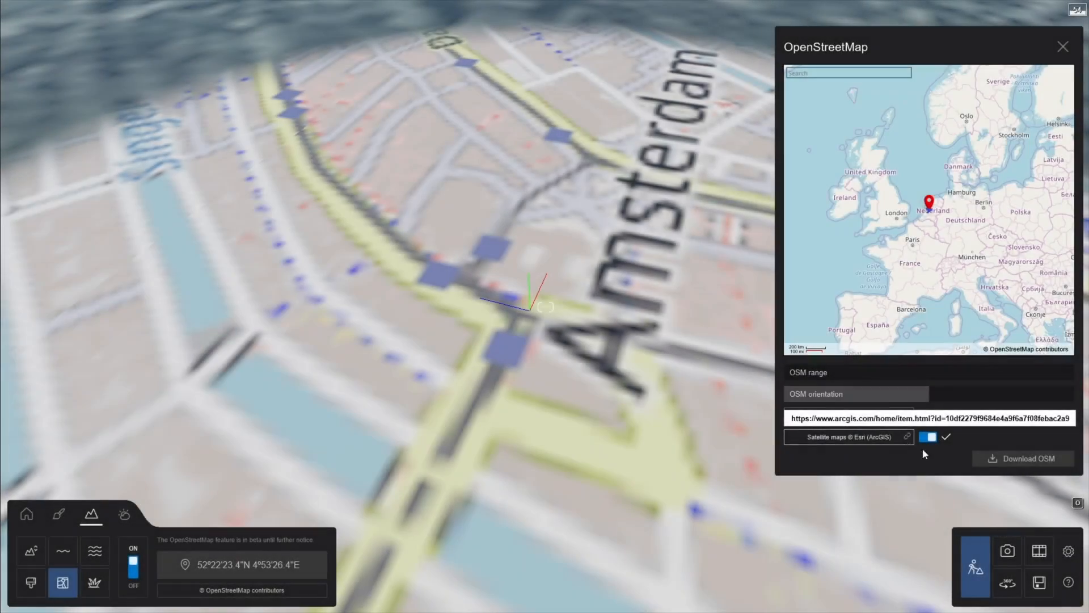
Download central Amsterdam from OpenStreetMap with buildings and satellite imagery enabled
click(1024, 459)
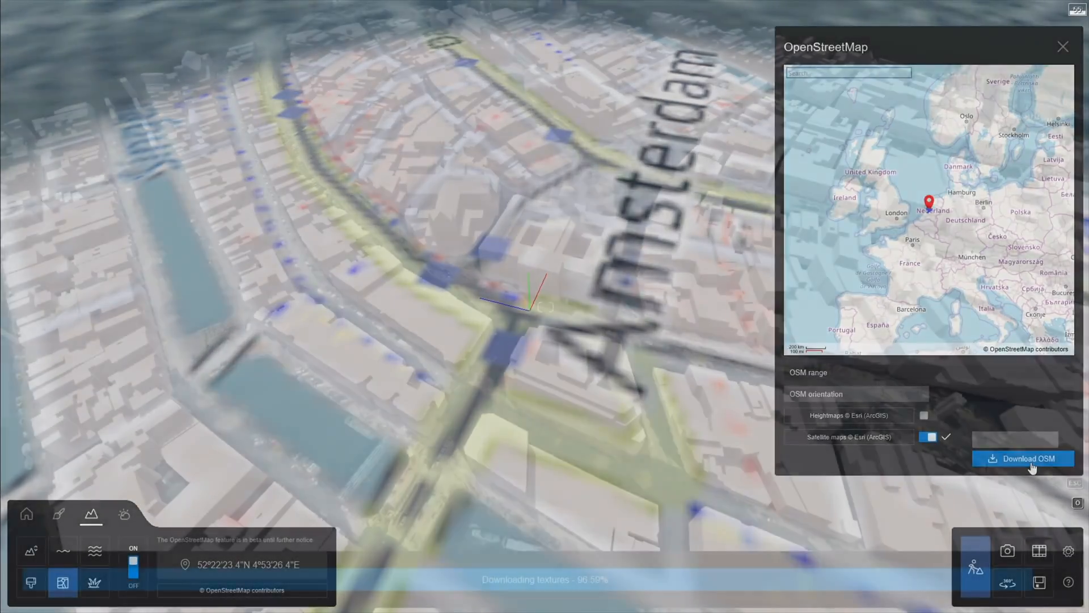
click(1023, 458)
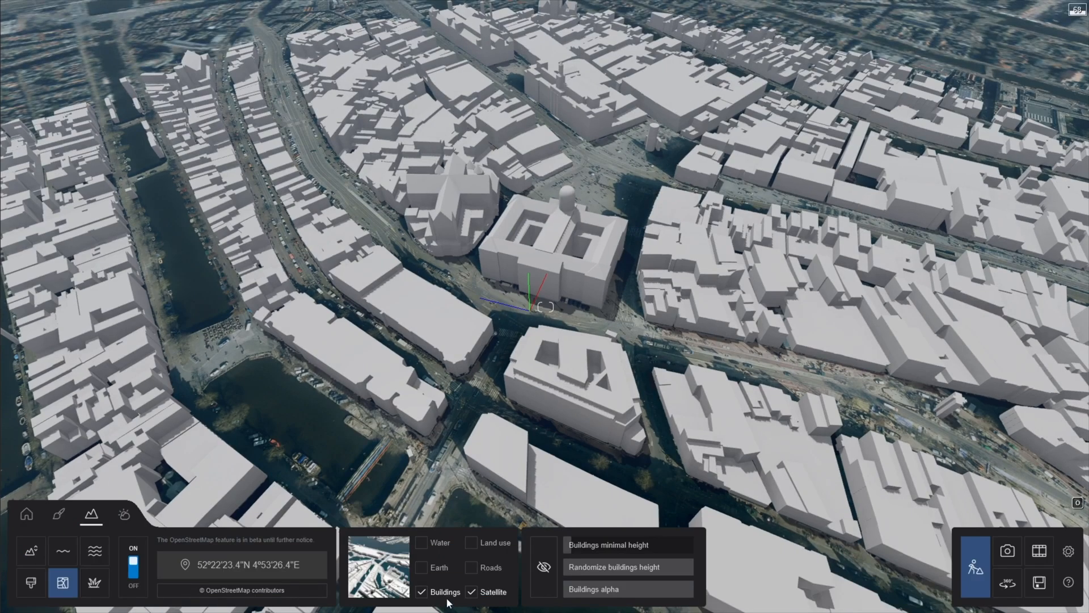
click(423, 593)
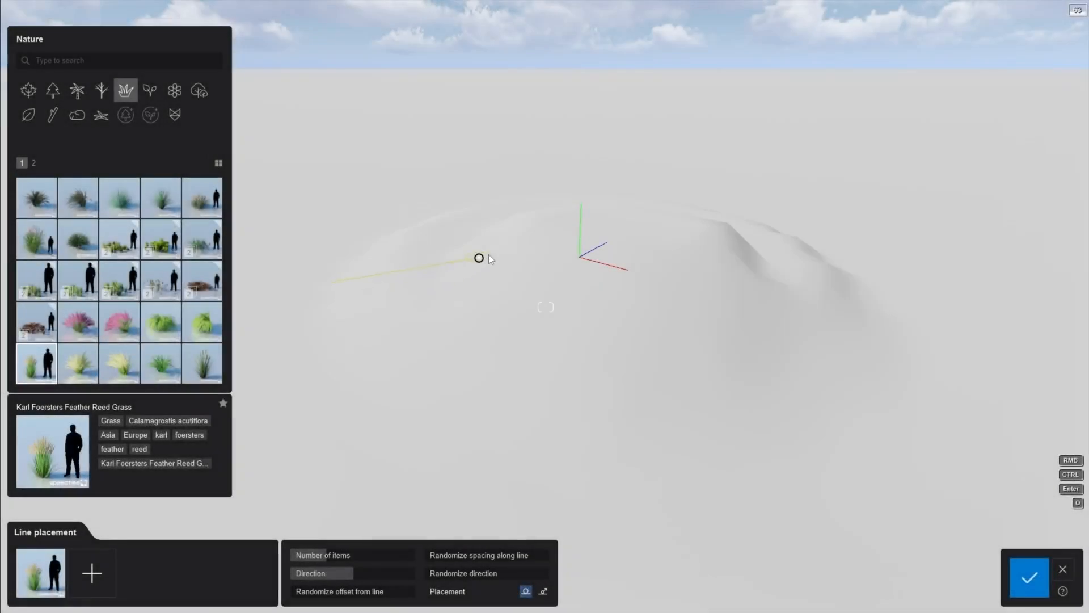
Lay a curved line of Feather Reed Grass over the hill and conform it to the ground
drag(478, 259, 582, 253)
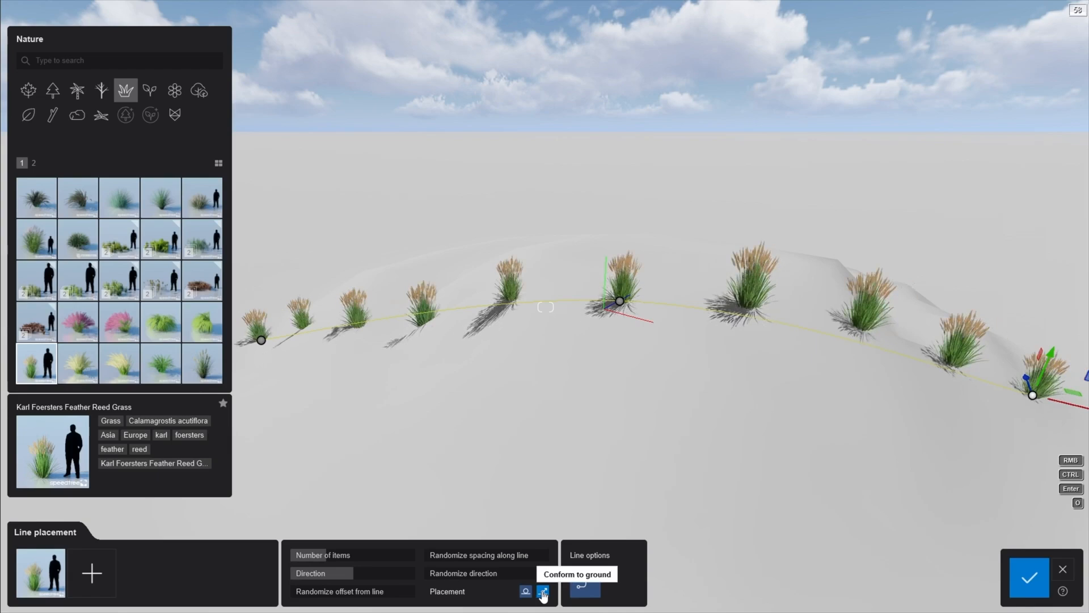
click(542, 592)
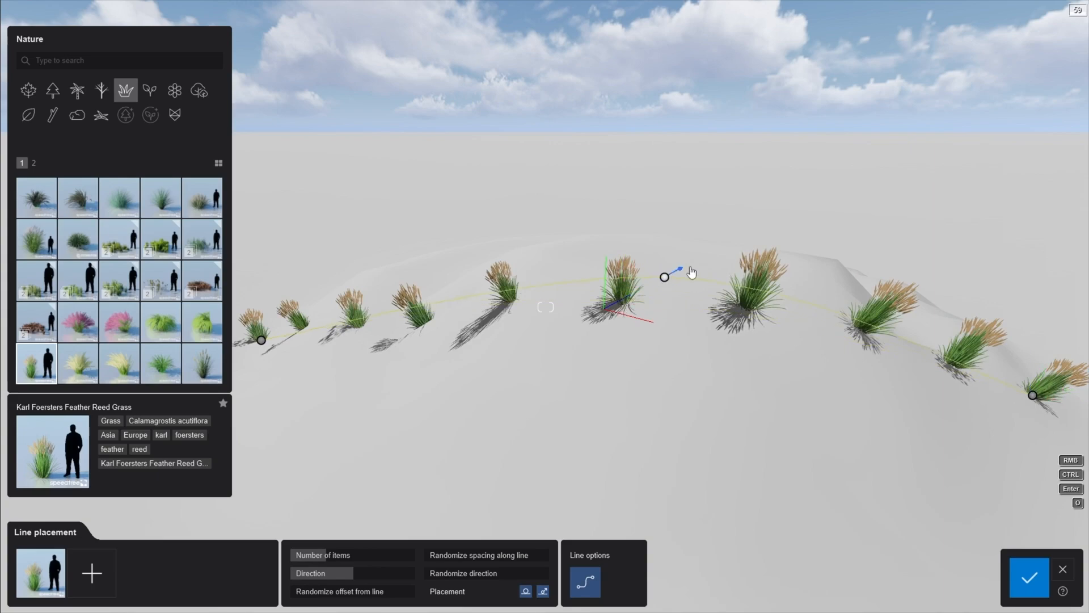
drag(664, 277, 690, 264)
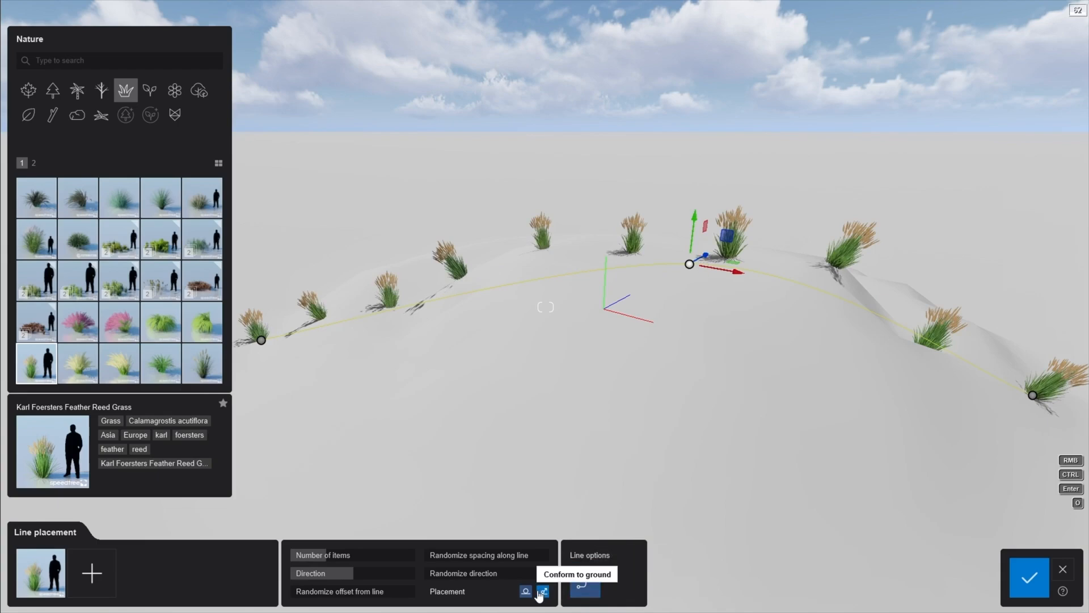
click(543, 592)
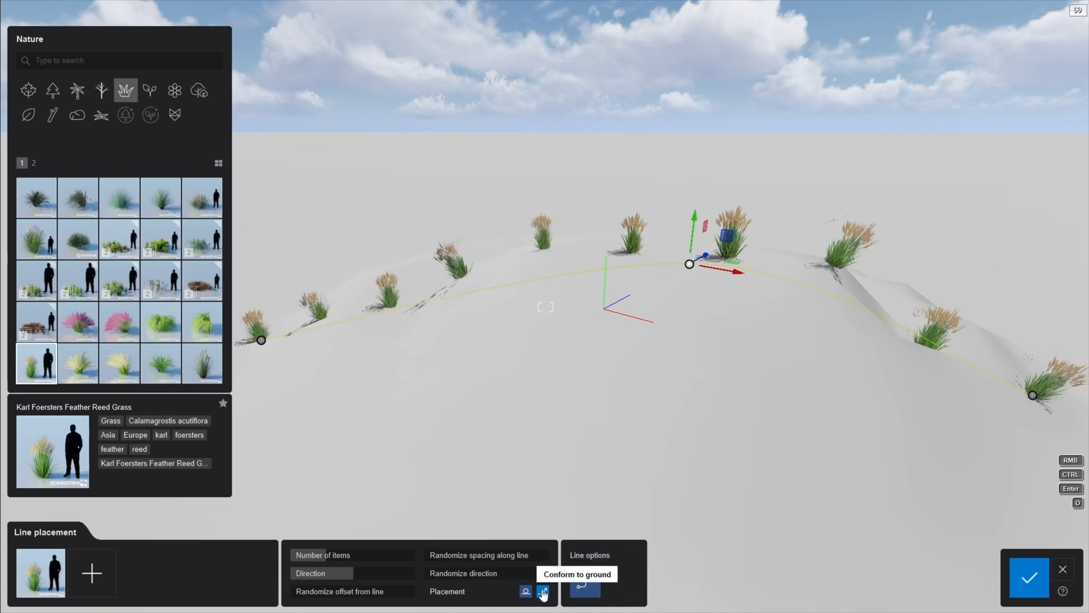
click(542, 593)
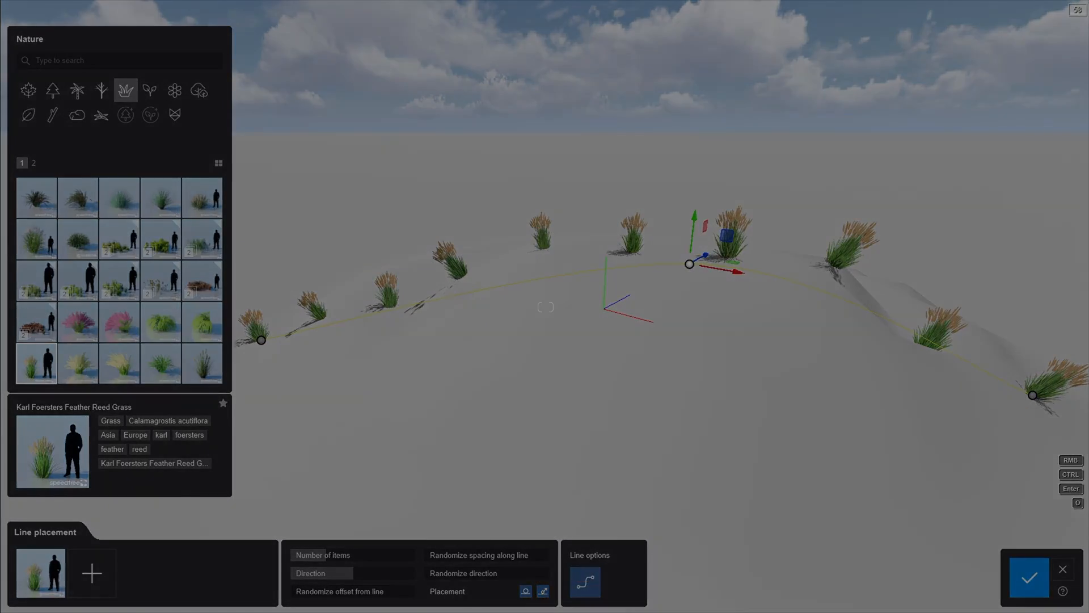
click(175, 114)
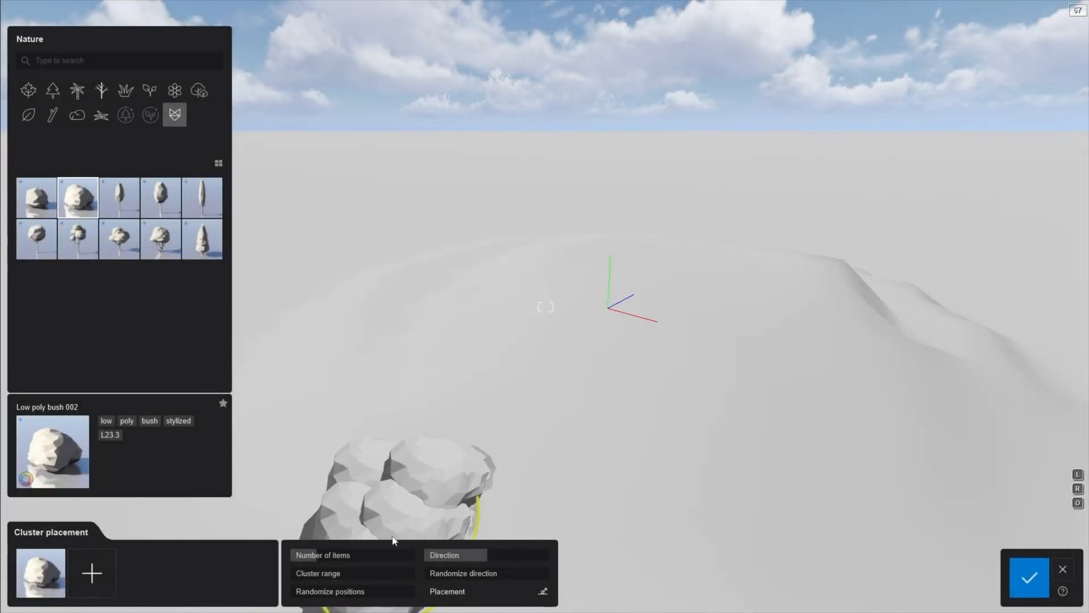
Cluster-place Low poly bush 002 on the terrain
click(318, 573)
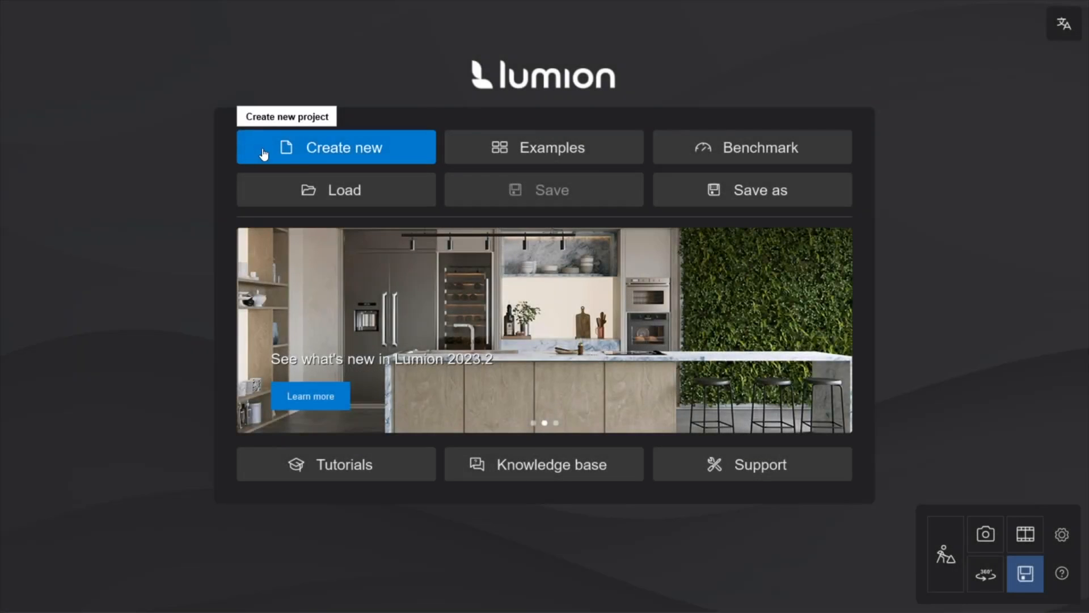
Import the Kaufmann Desert House .skp into a new project and start a Large Raytraced photo render
click(336, 146)
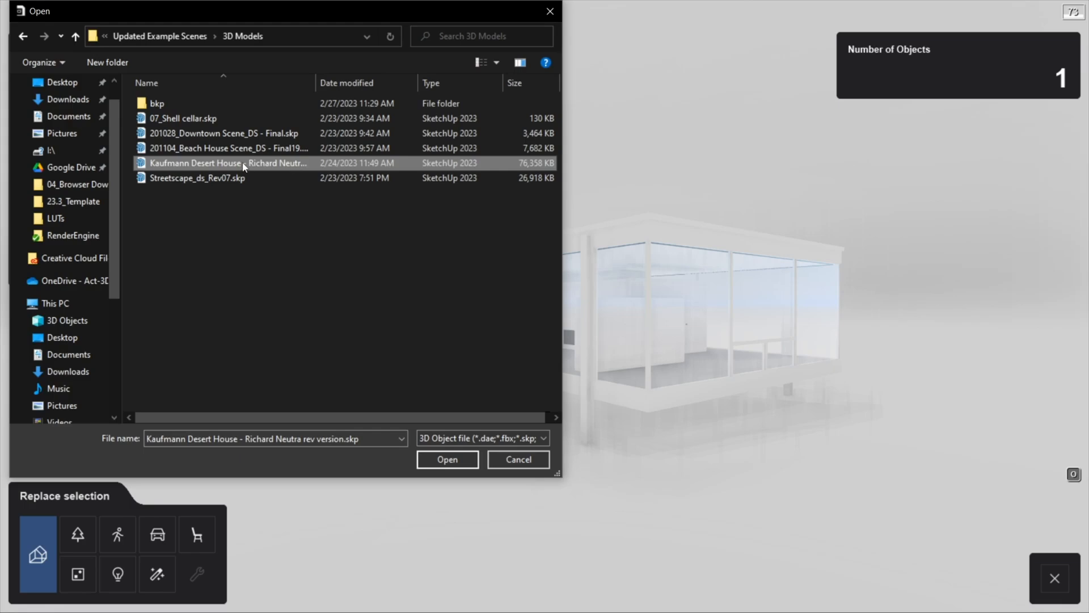
click(447, 459)
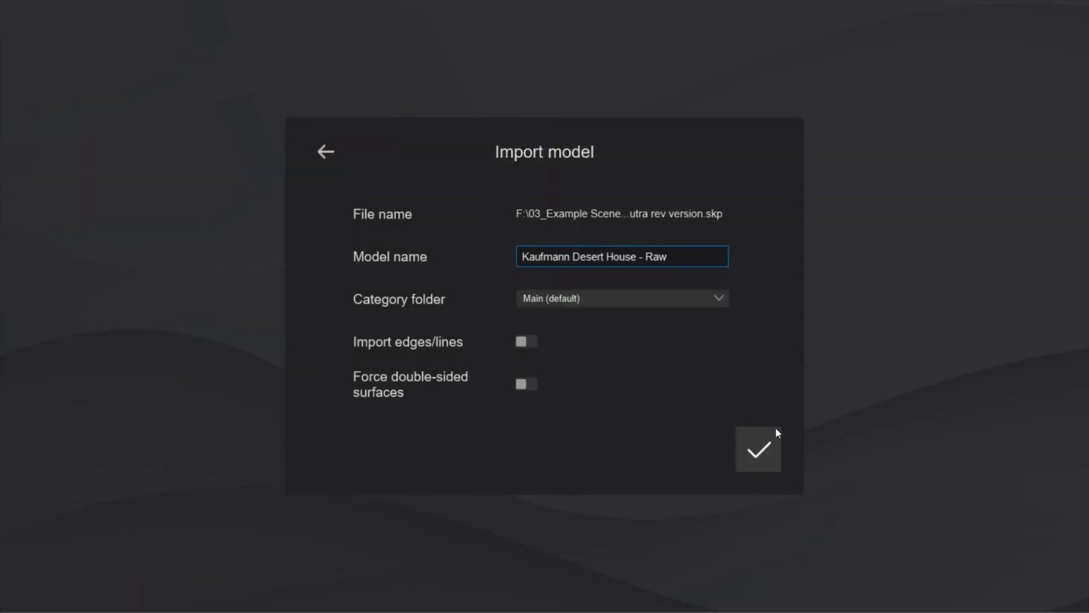
click(758, 450)
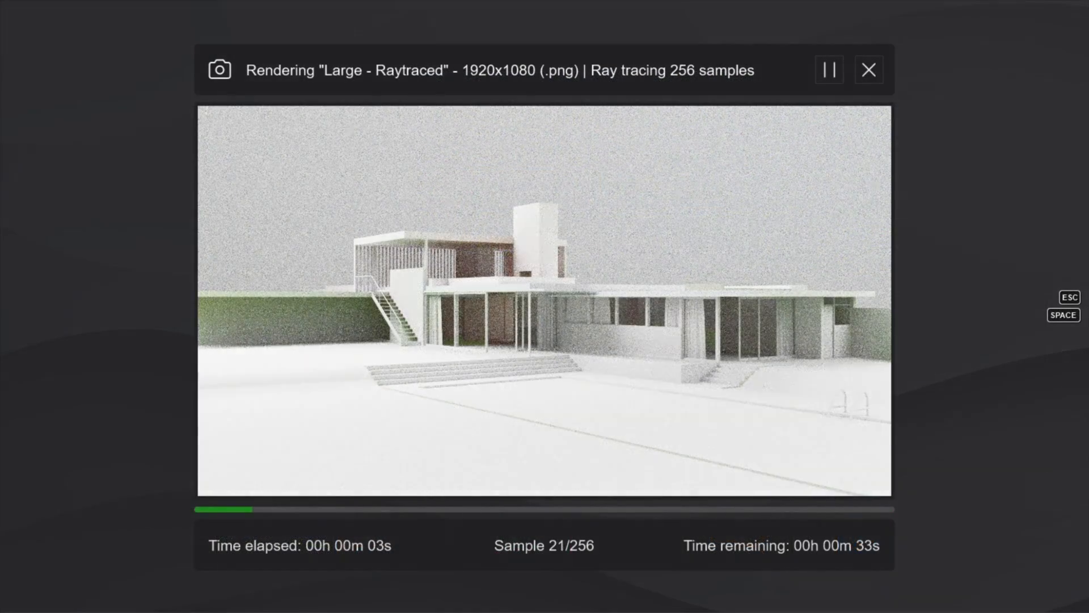
click(870, 70)
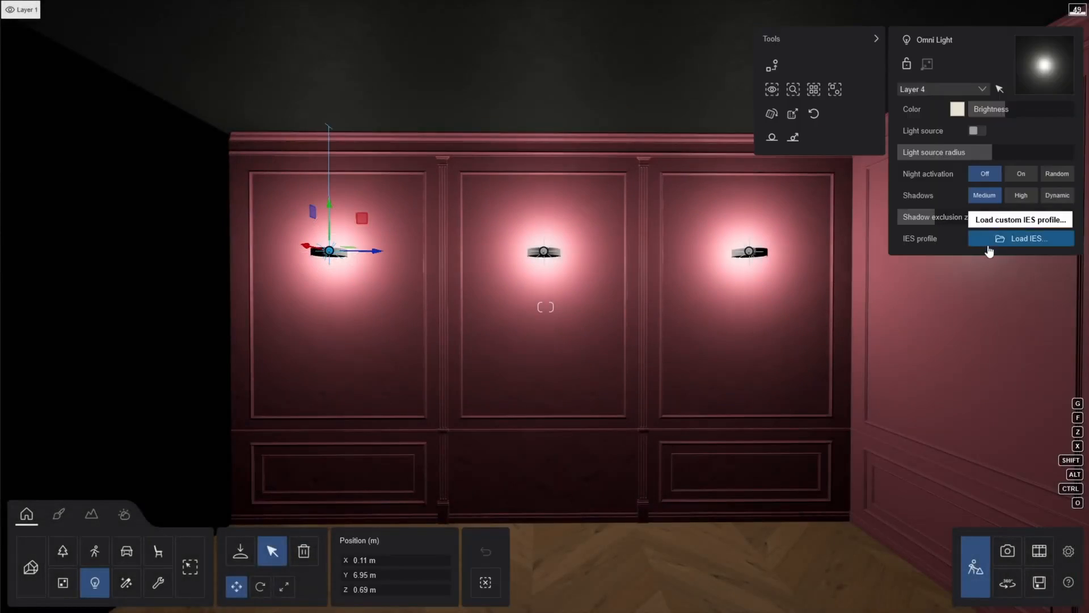
Load a custom IES profile onto the selected Omni Light
click(1021, 239)
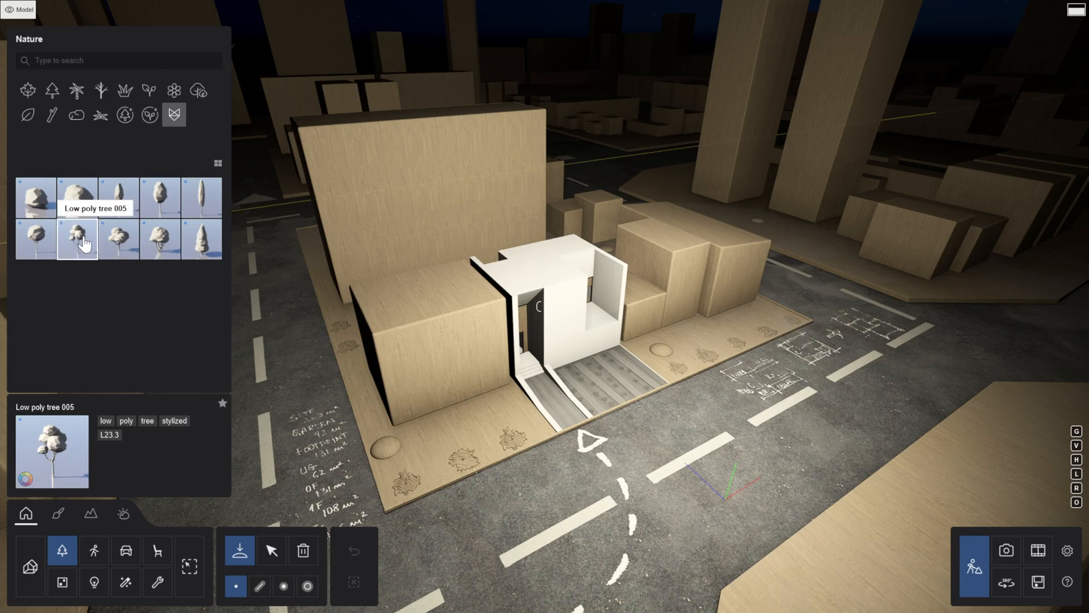
Place Low poly tree 005 on the cardboard model base beside the left block
click(387, 453)
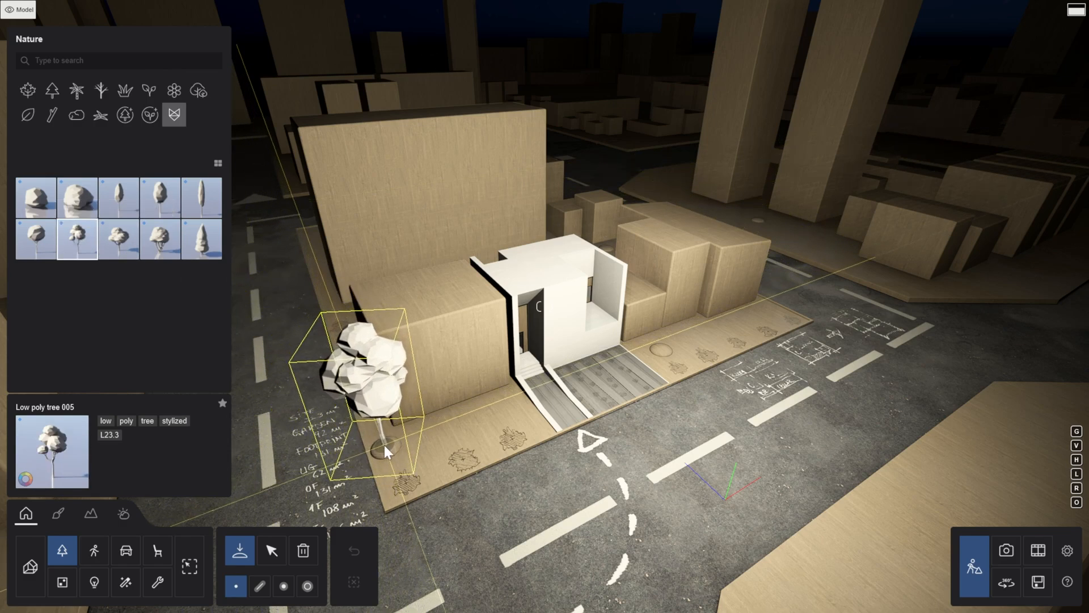
click(95, 549)
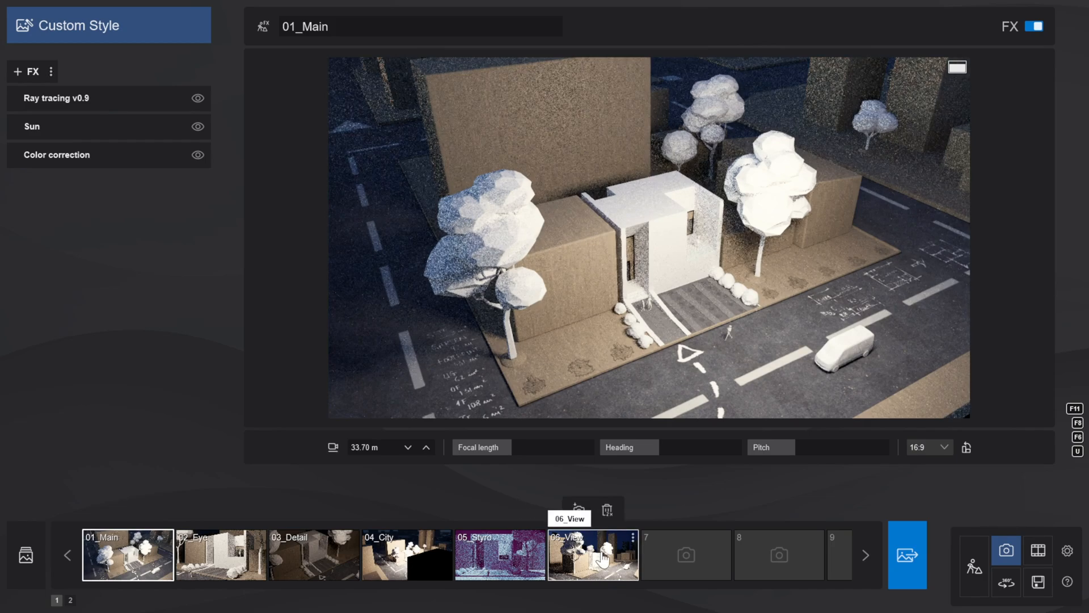
Add a Real skies effect with Sky.hdr to the 06_View photo
click(25, 71)
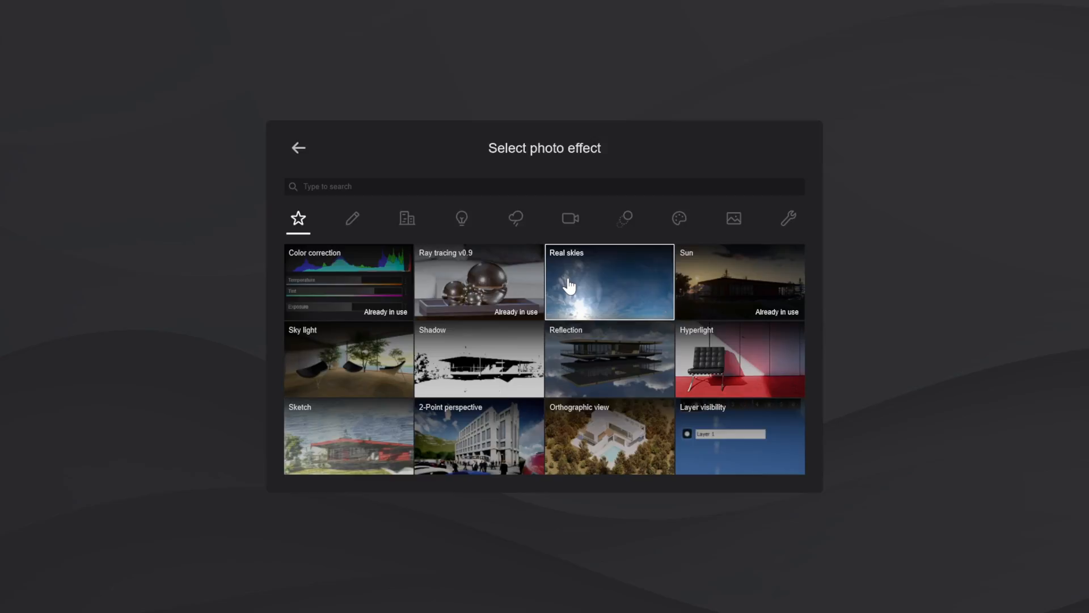
click(609, 281)
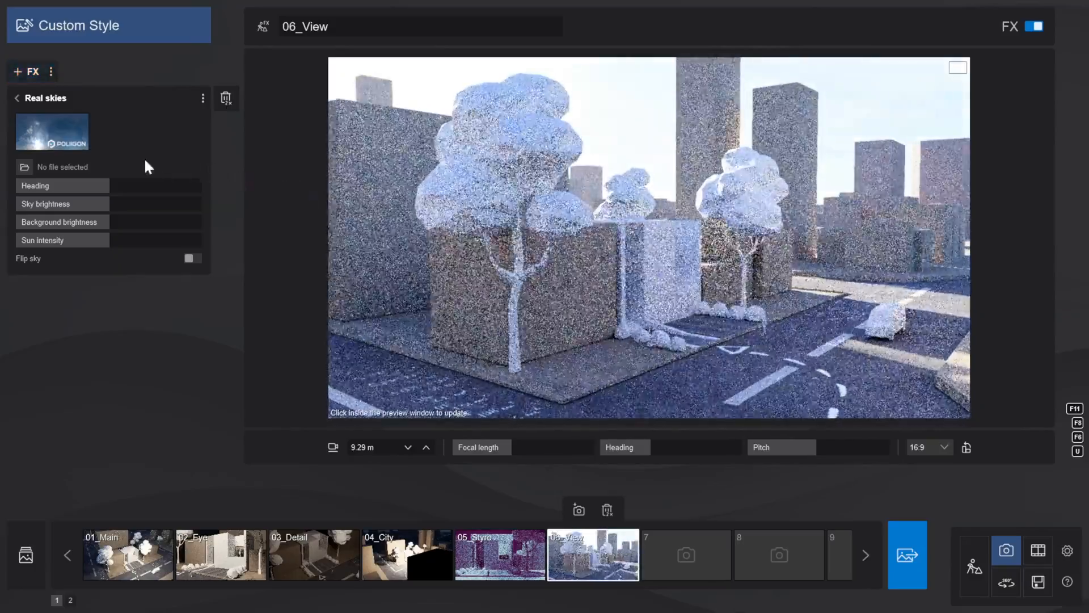
mouse_move(25, 167)
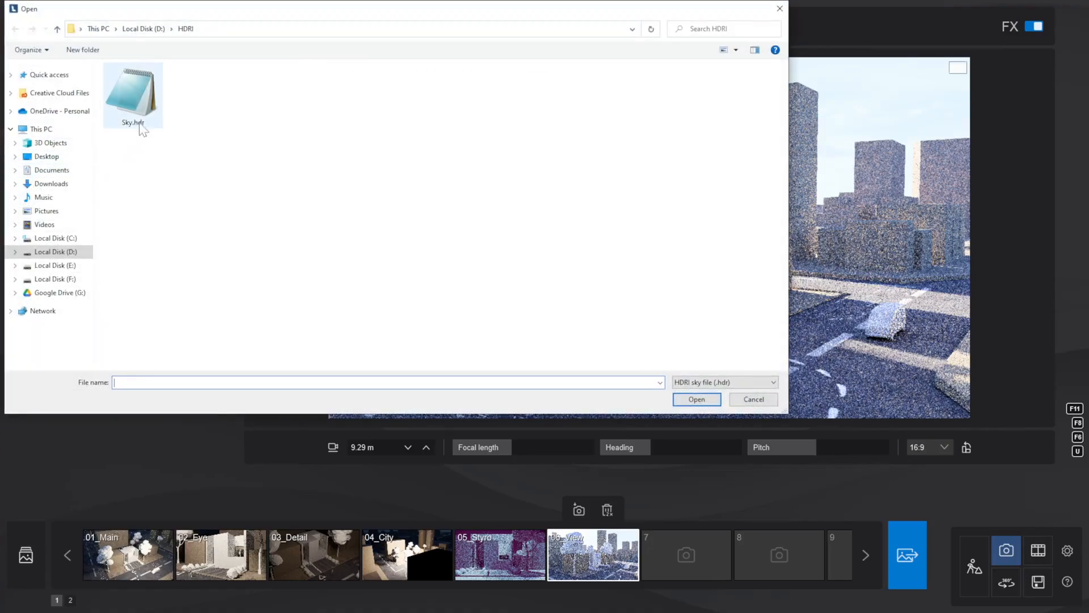
click(753, 399)
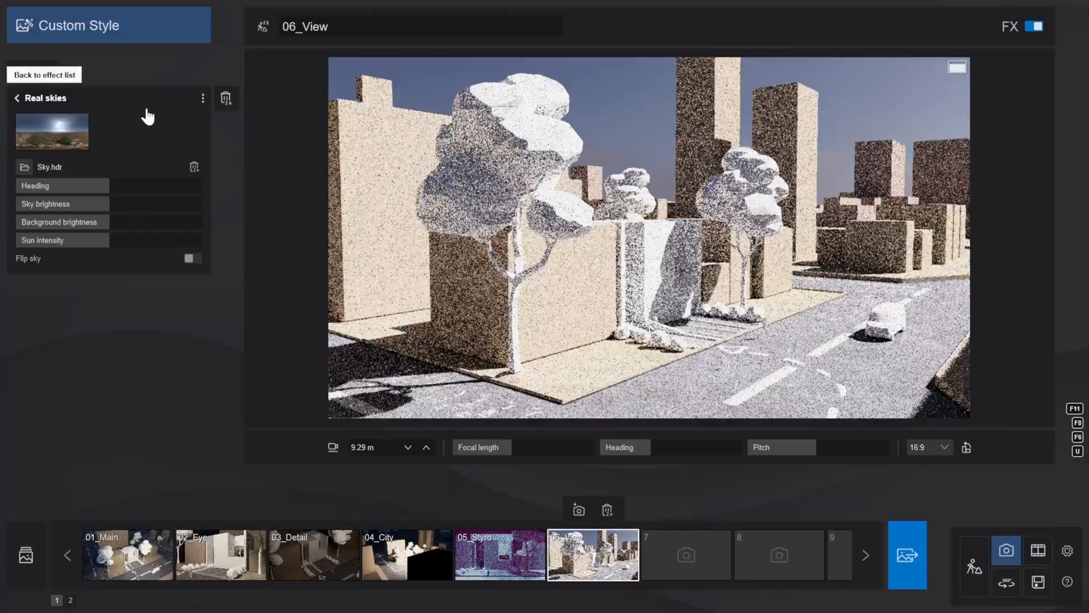
click(124, 560)
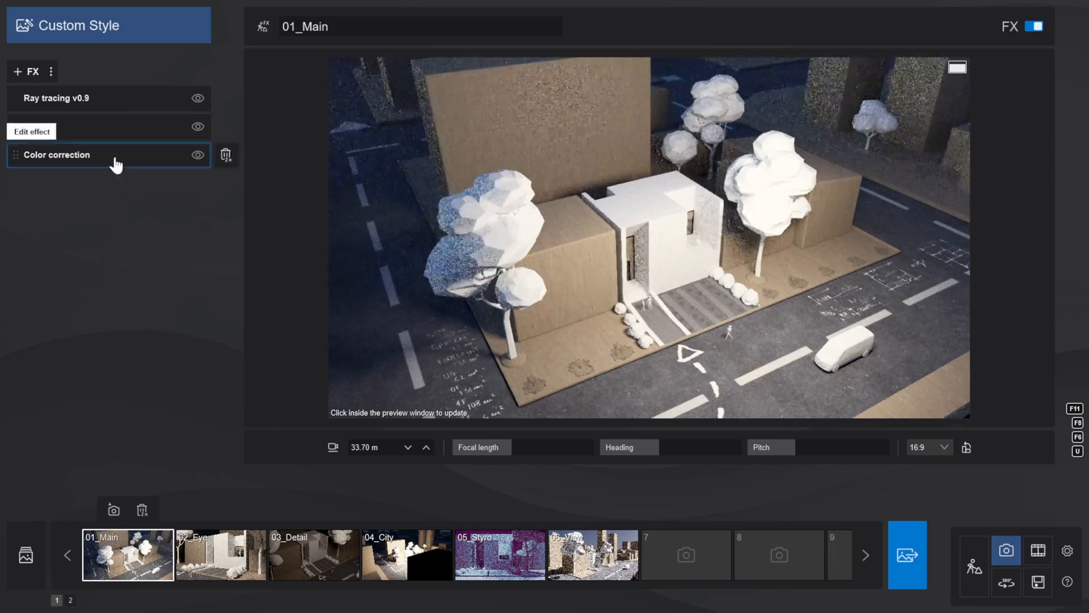
Apply the Retro stylized 2 LUT in 01_Main's Color correction and refresh the preview
click(54, 154)
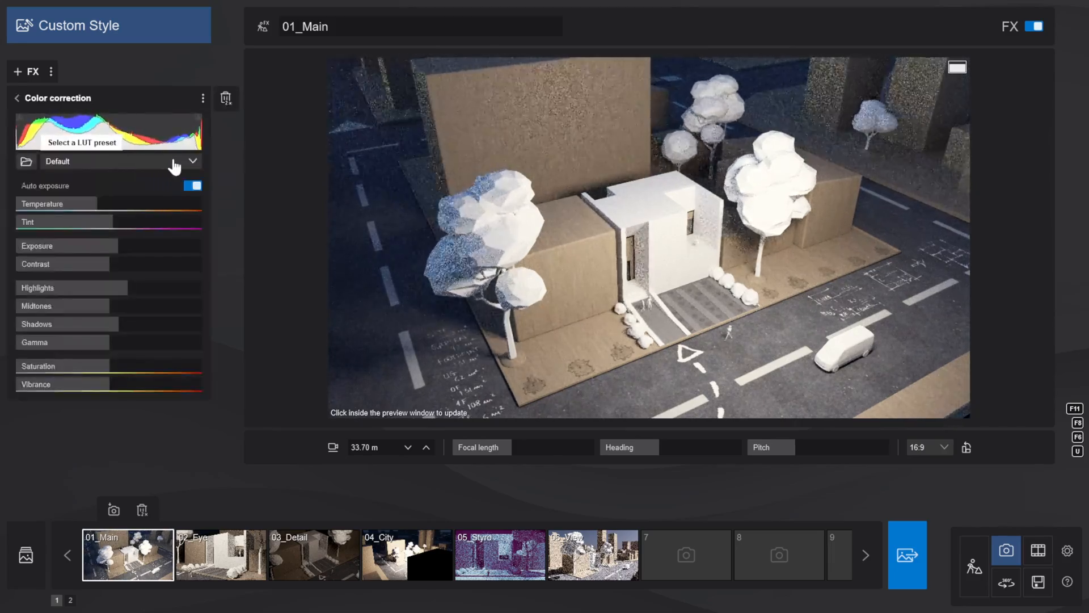
click(193, 161)
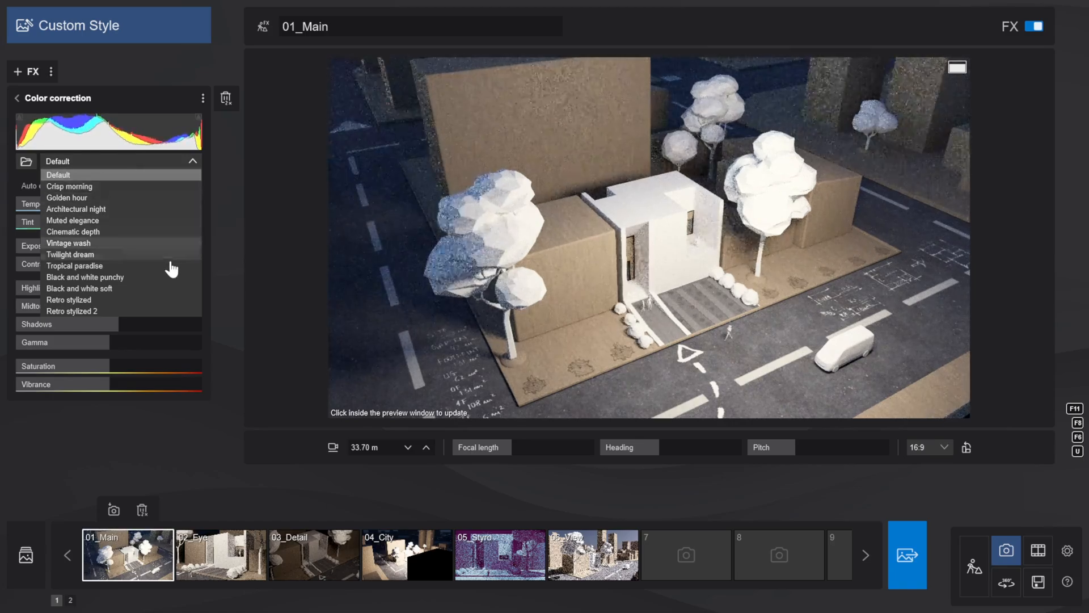
click(70, 311)
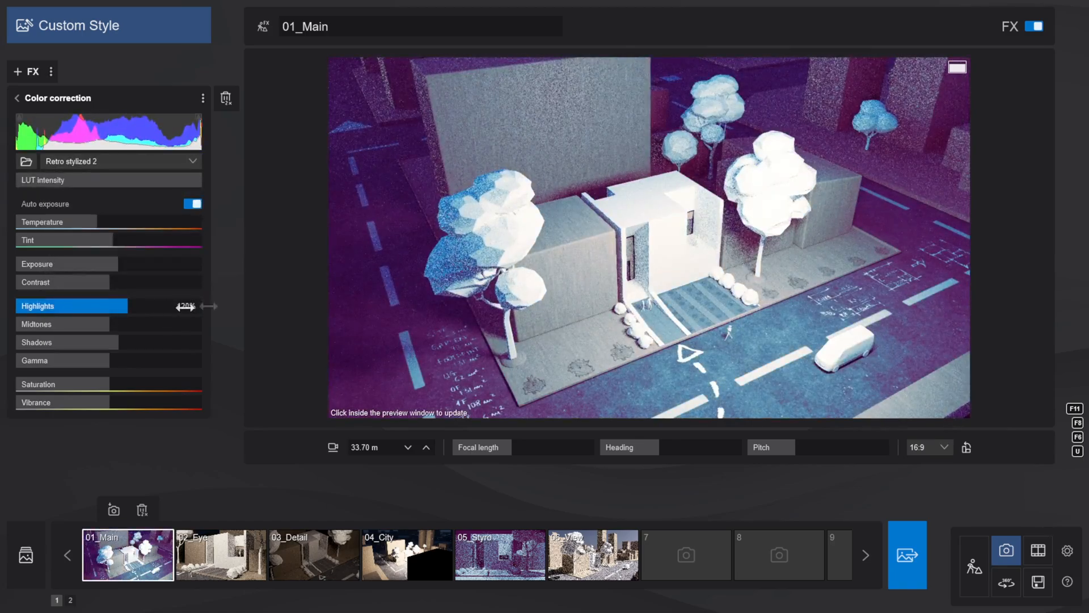
click(646, 236)
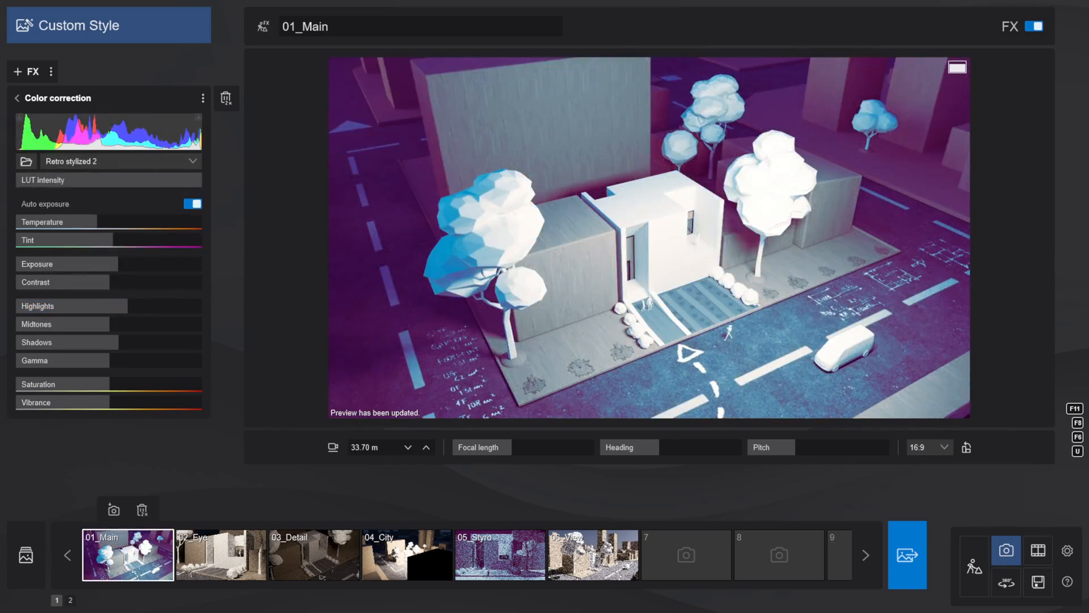